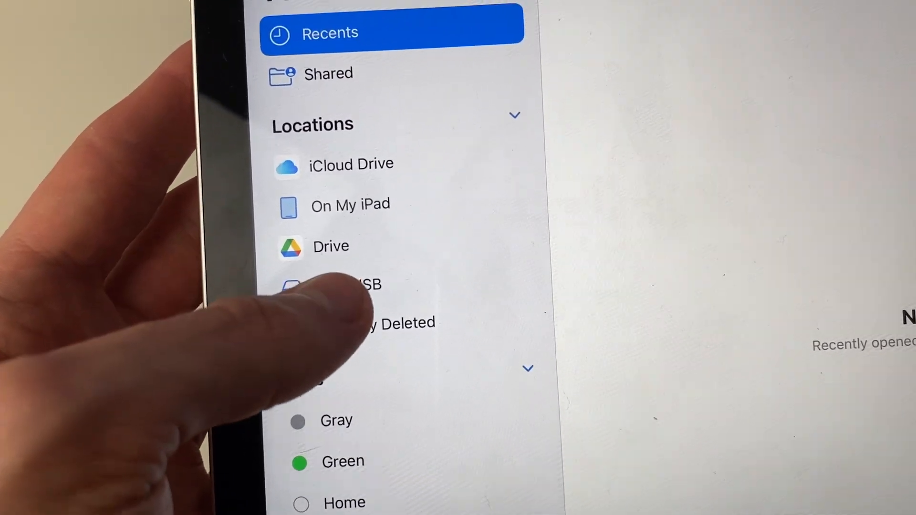
# Open the ESD-USB drive under Locations to reveal its folders and files.
pyautogui.click(333, 287)
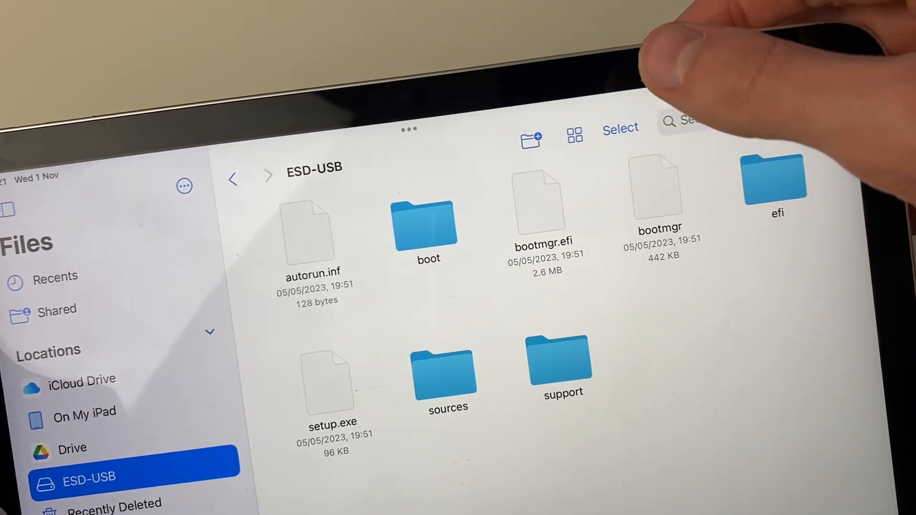
# Copy bootmgr, bootmgr.efi and efi into On My iPad, then return Home.
pyautogui.click(620, 128)
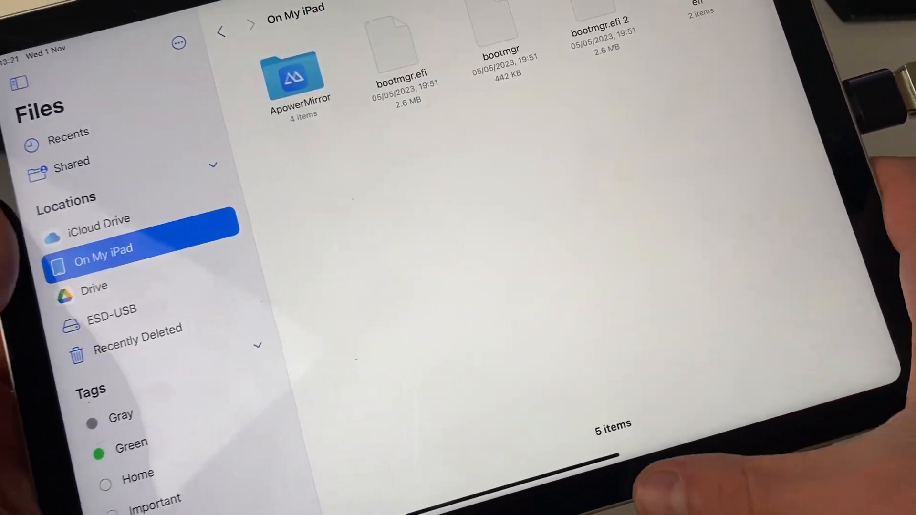
pyautogui.press('home')
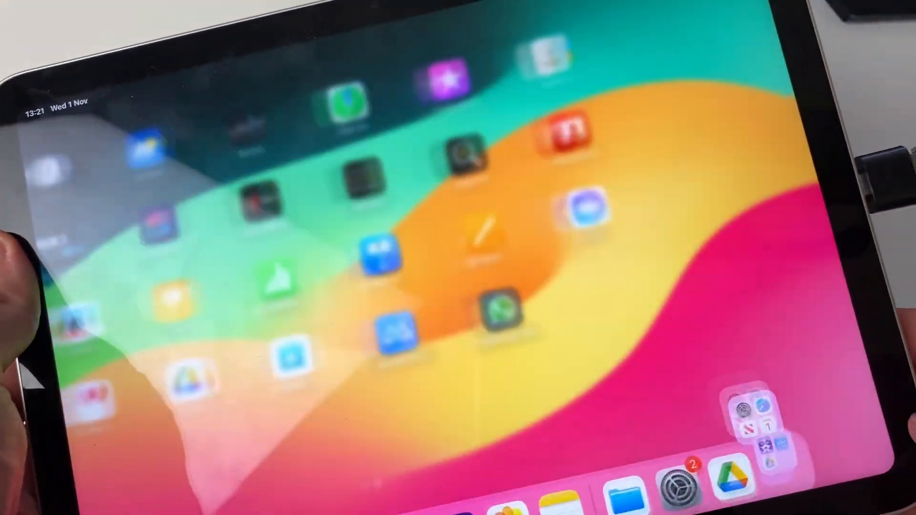